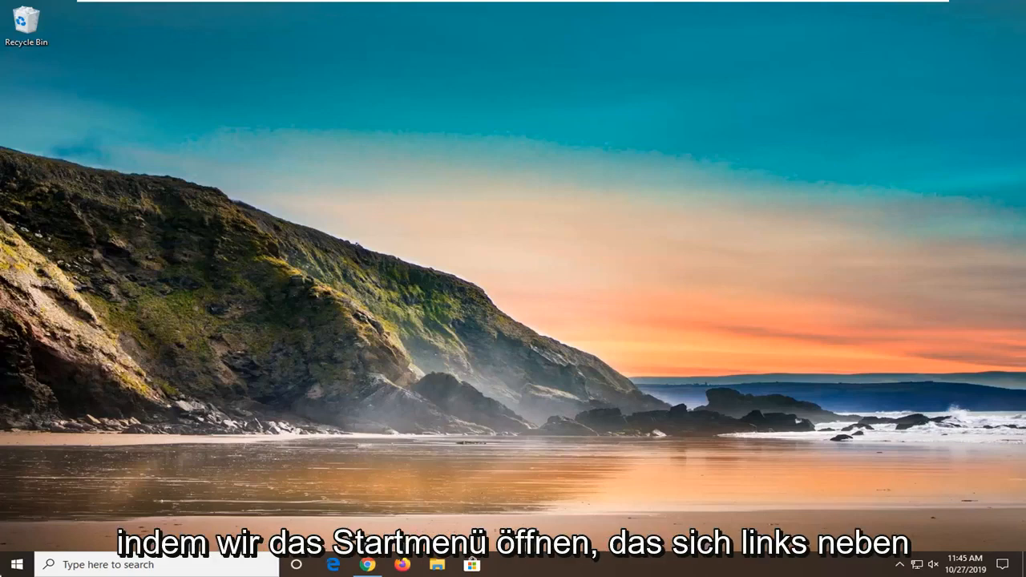
# Step: Launch Registry Editor as administrator from a Start search for 'regedit' and approve the UAC prompt
pyautogui.click(16, 564)
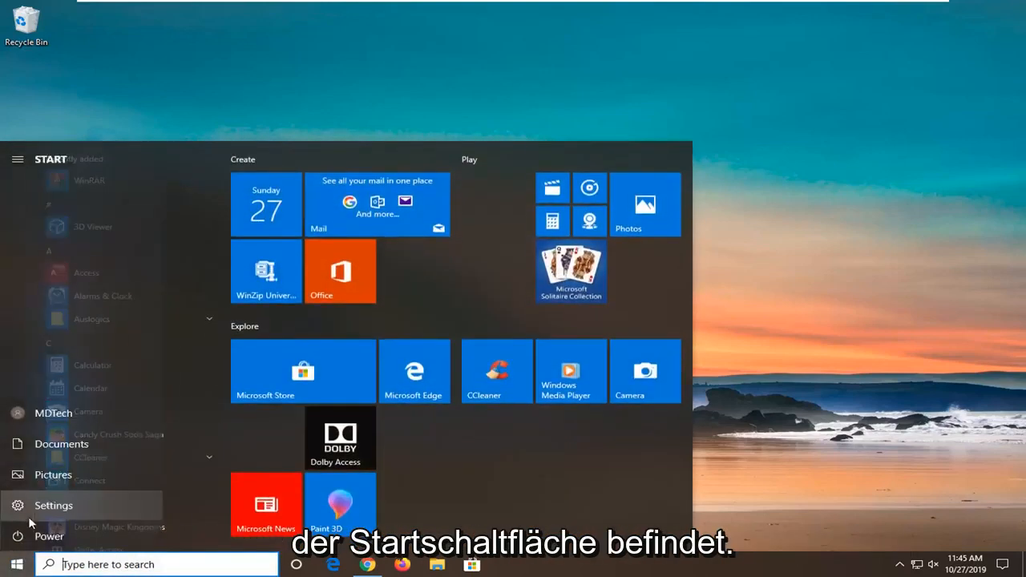
pyautogui.write('regedit')
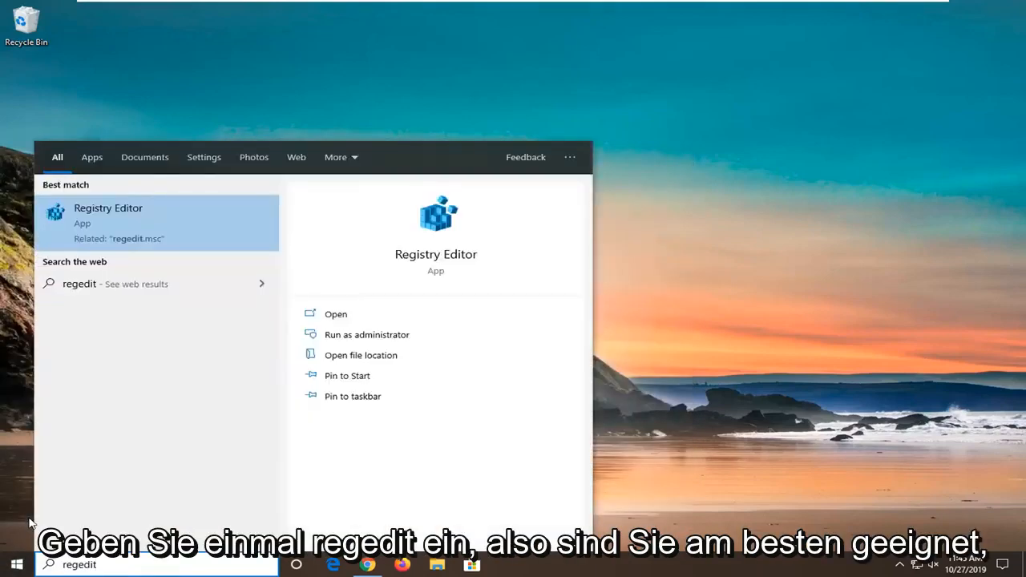
pyautogui.moveTo(237, 399)
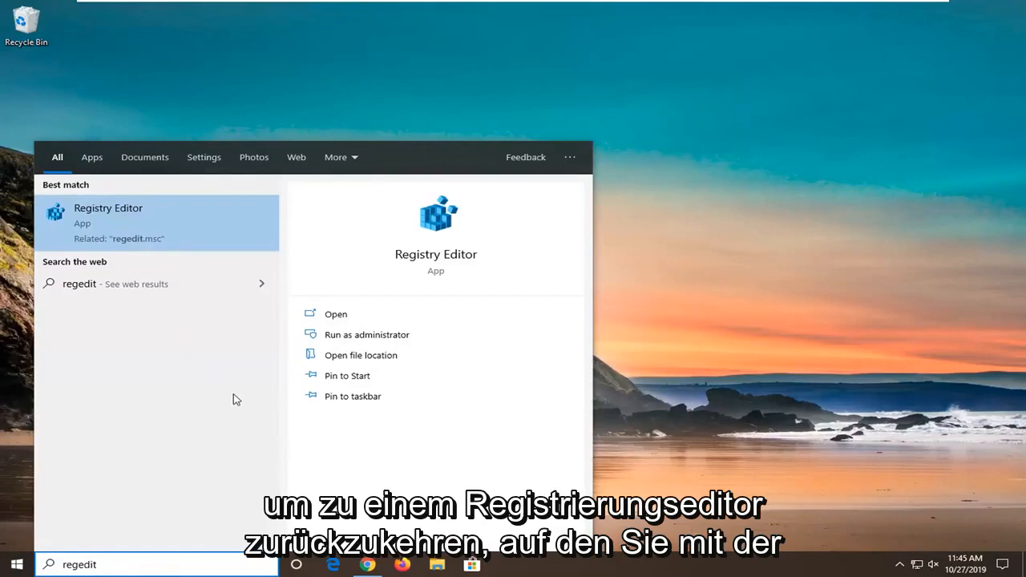
pyautogui.rightClick(109, 217)
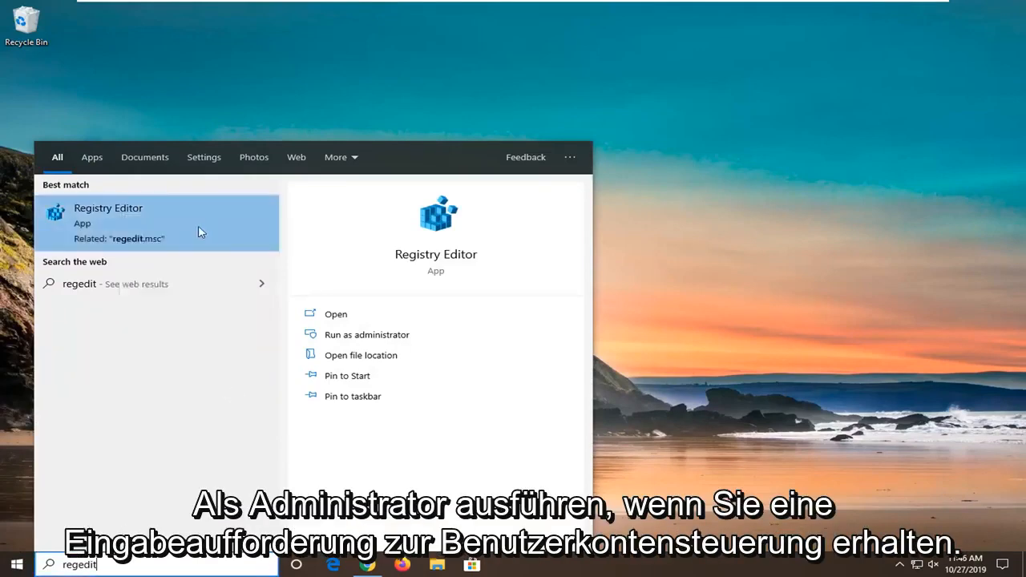
pyautogui.click(365, 335)
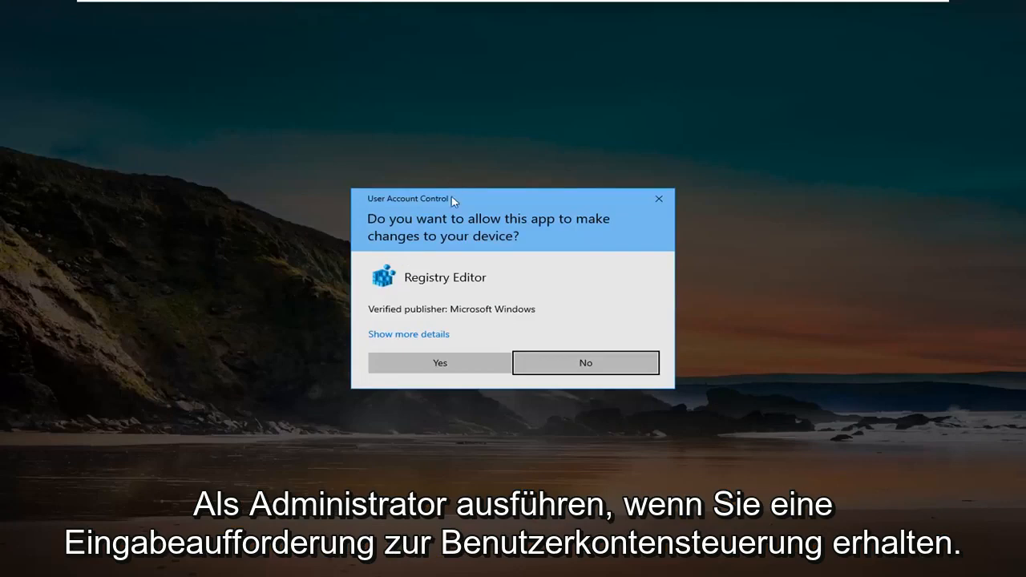
pyautogui.click(440, 363)
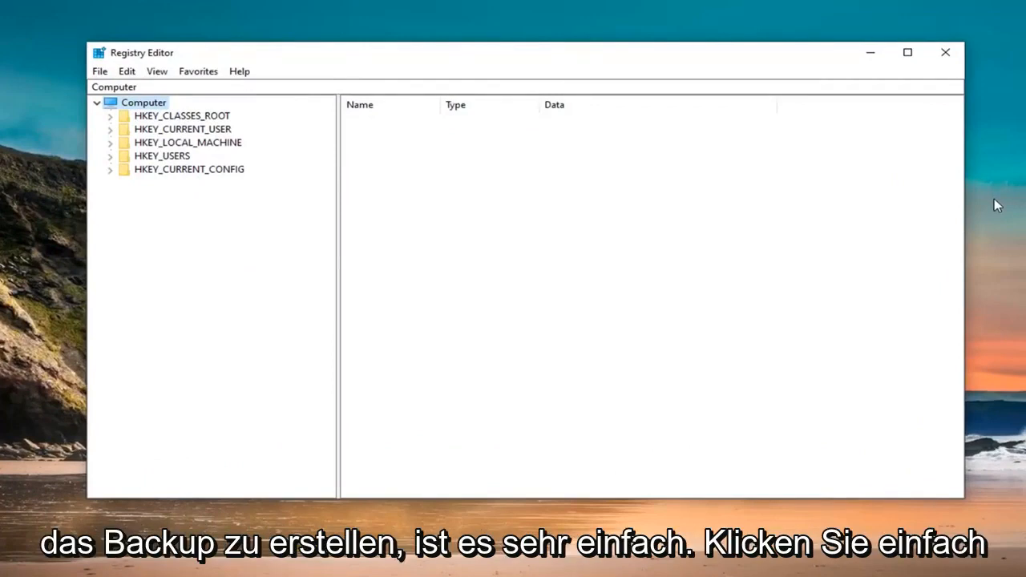
pyautogui.moveTo(100, 71)
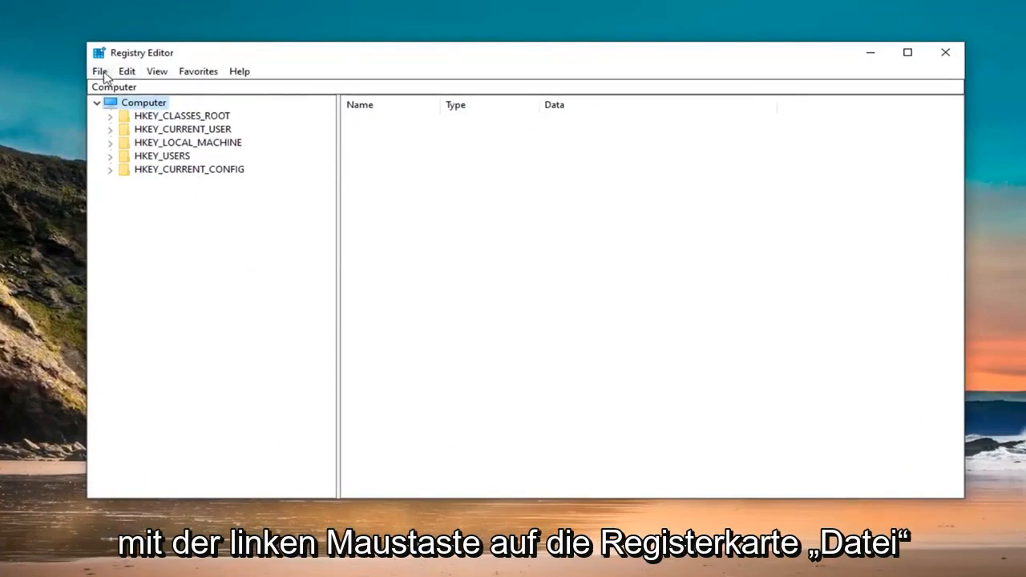
pyautogui.click(99, 70)
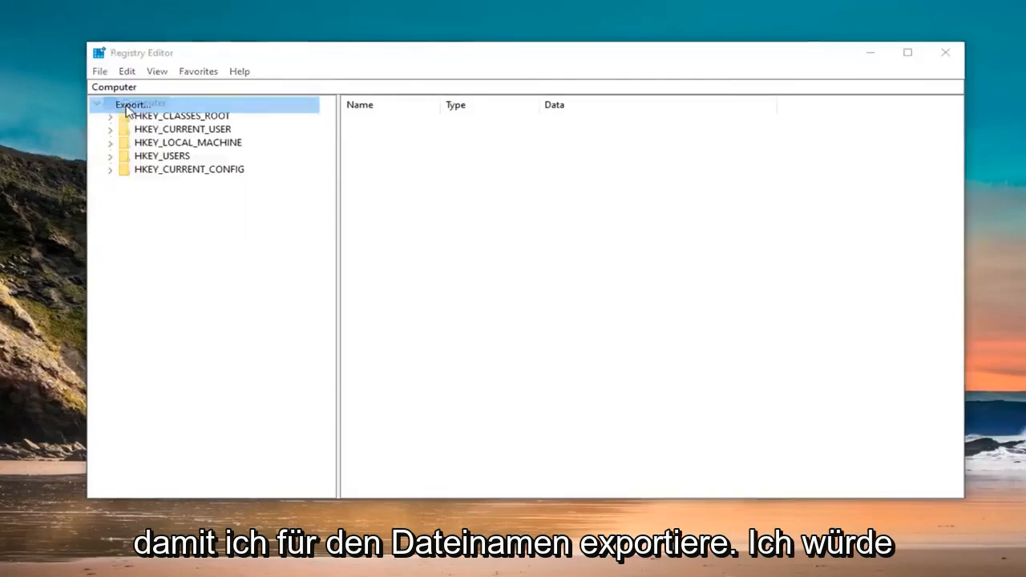
pyautogui.click(132, 104)
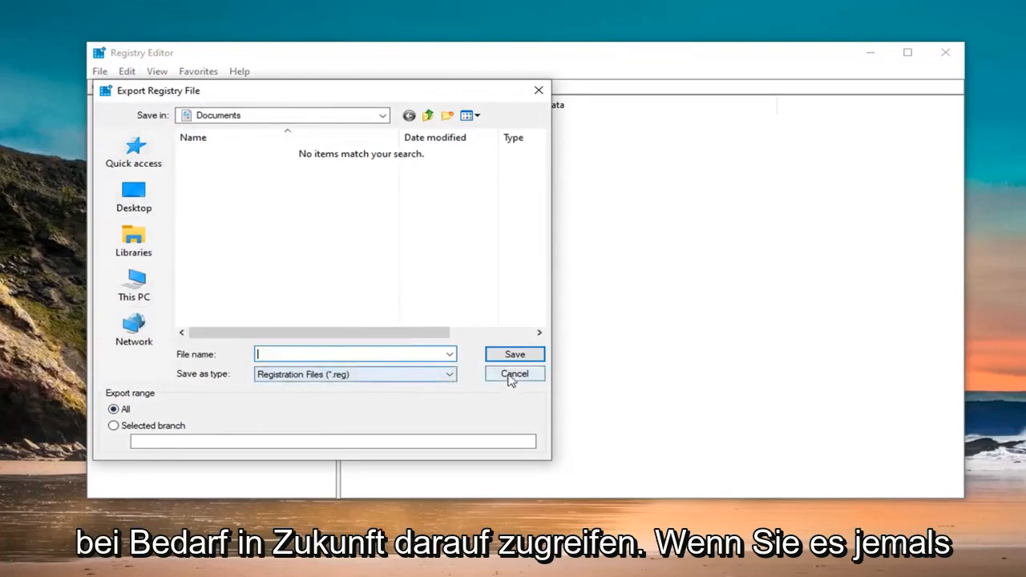
pyautogui.click(513, 373)
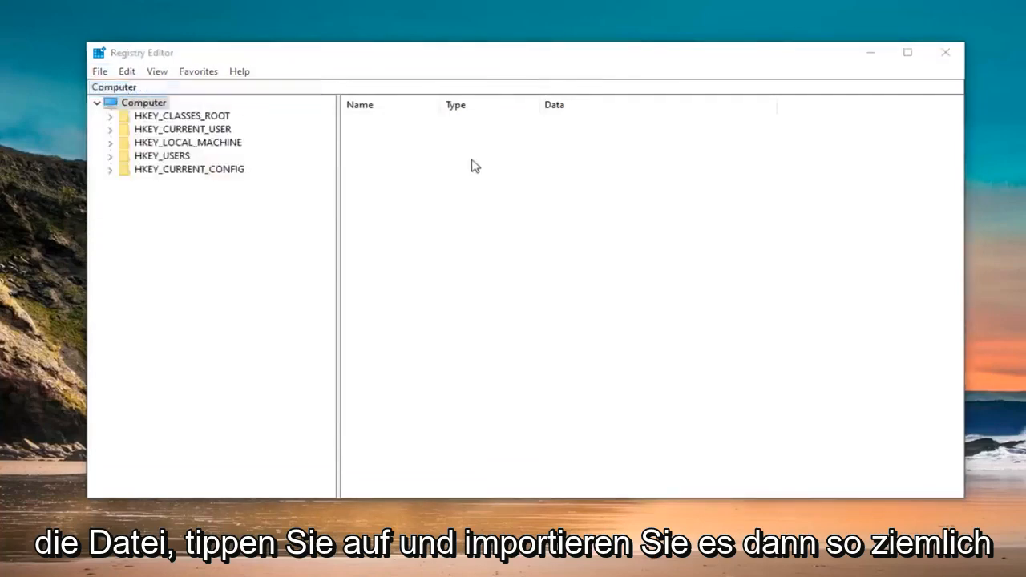
pyautogui.moveTo(933, 144)
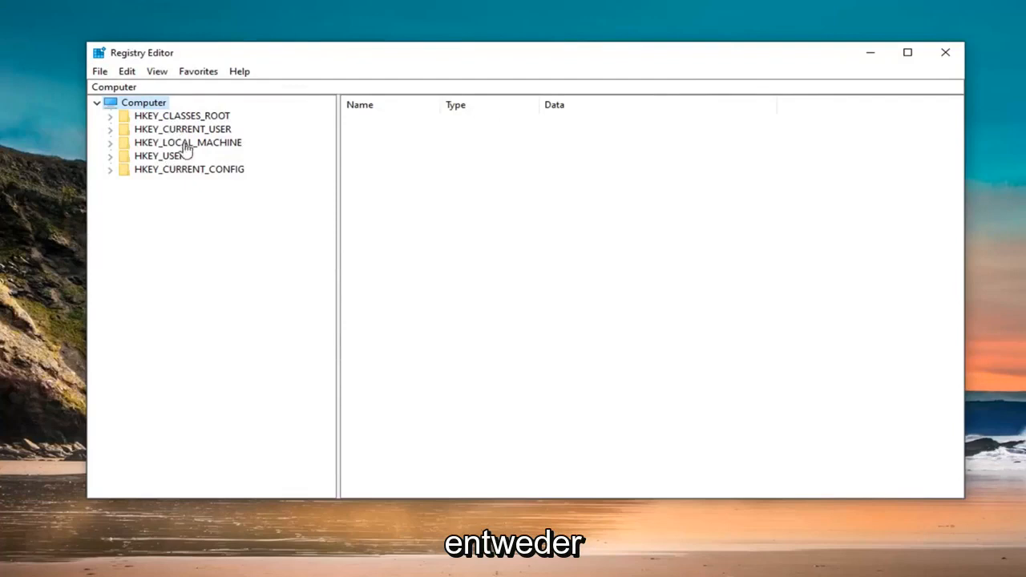
# Step: Select HKEY_LOCAL_MACHINE\SOFTWARE\Policies\Microsoft\Windows Defender in the registry tree
pyautogui.click(187, 141)
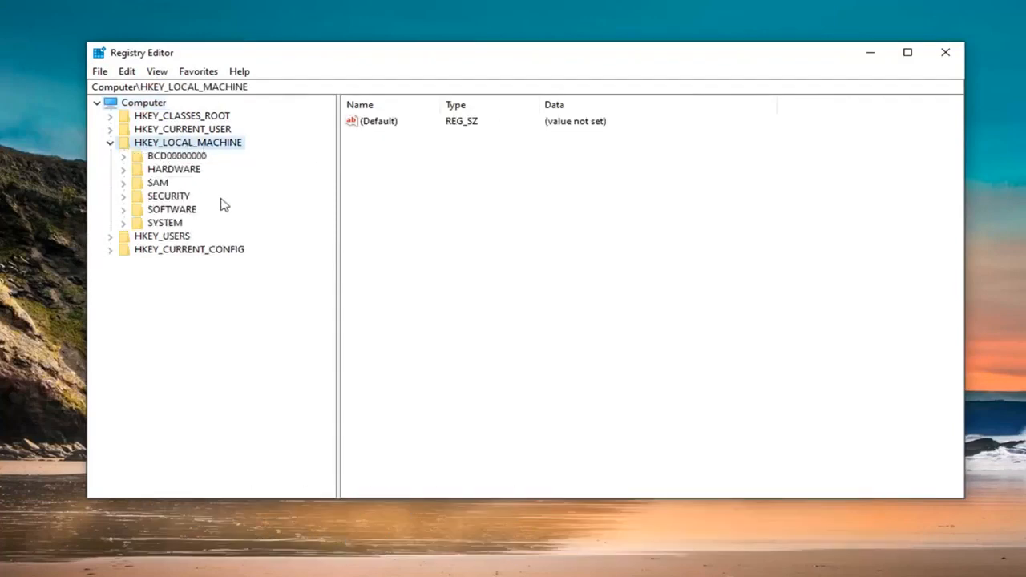
pyautogui.click(170, 208)
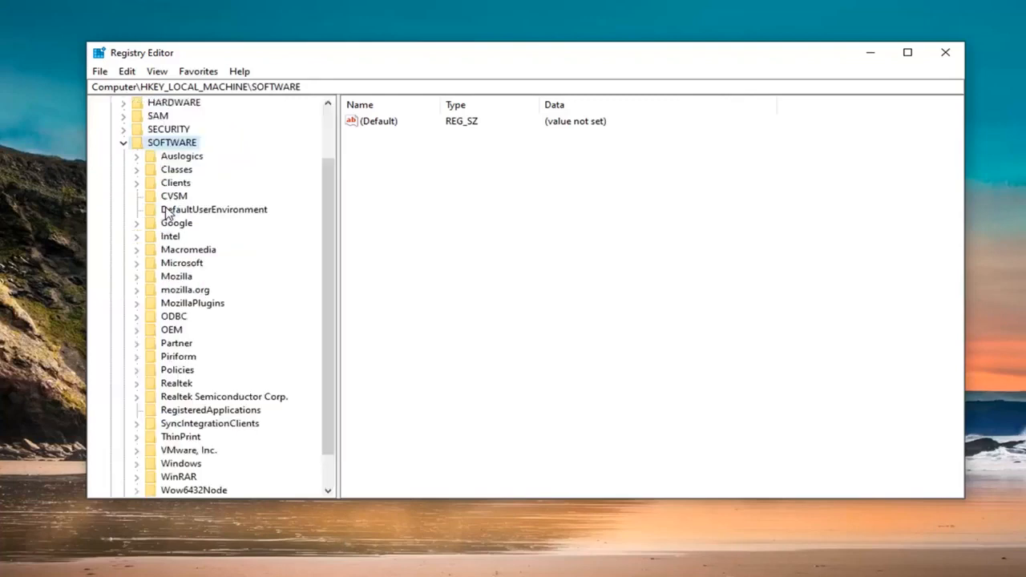
pyautogui.moveTo(202, 266)
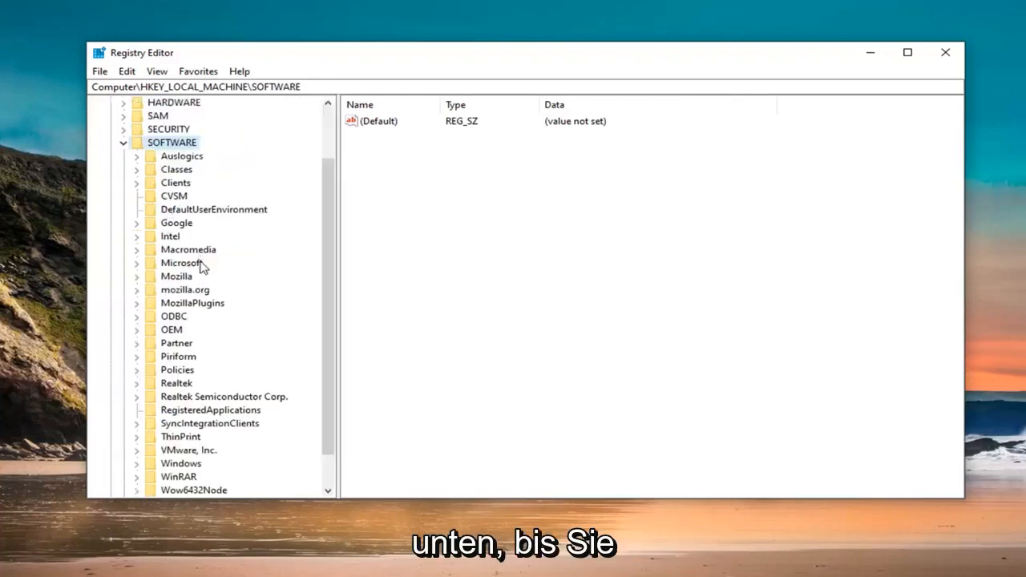
pyautogui.scroll(-3)
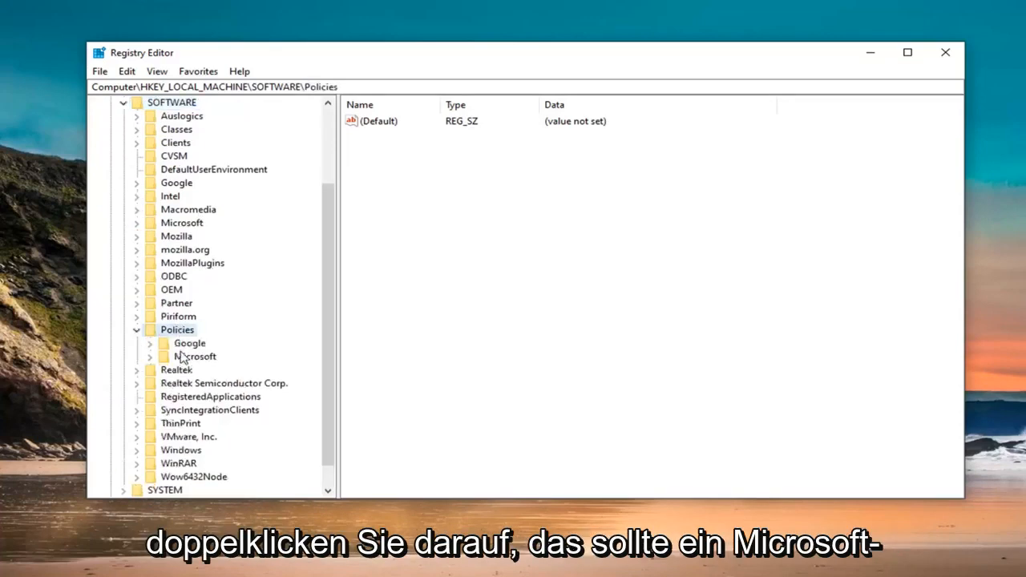
pyautogui.click(194, 356)
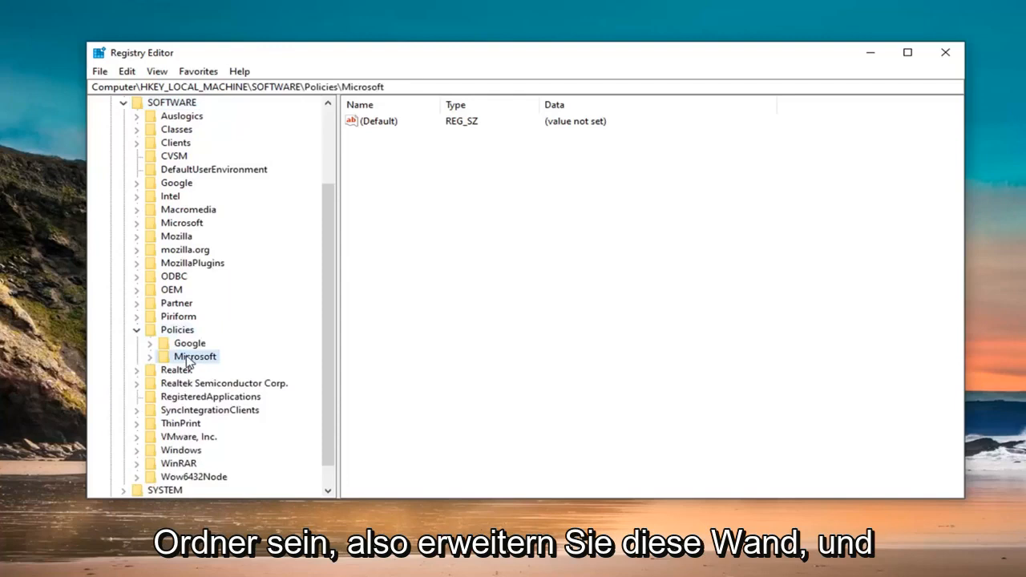
pyautogui.click(149, 356)
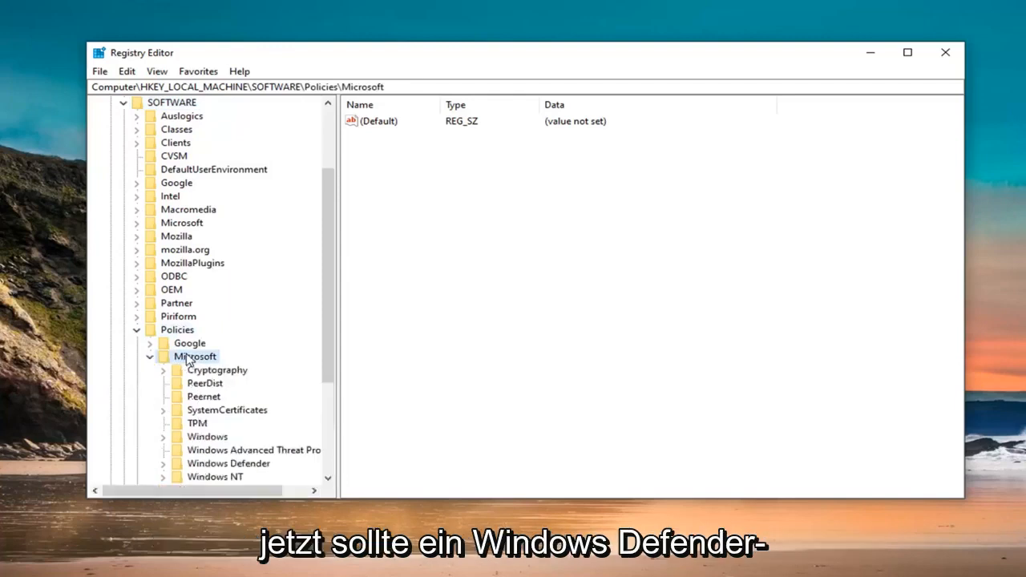
pyautogui.click(227, 423)
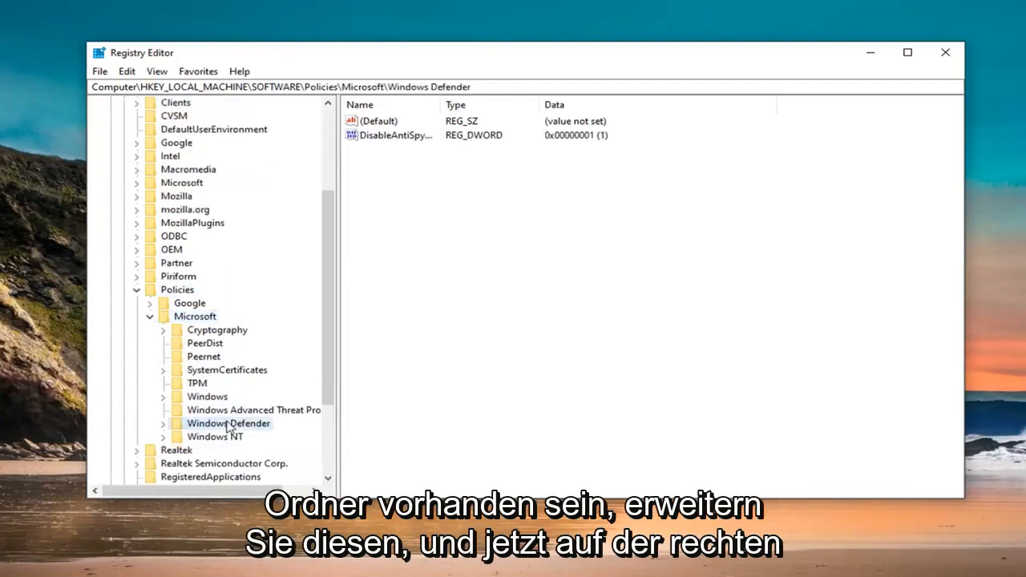
pyautogui.click(163, 423)
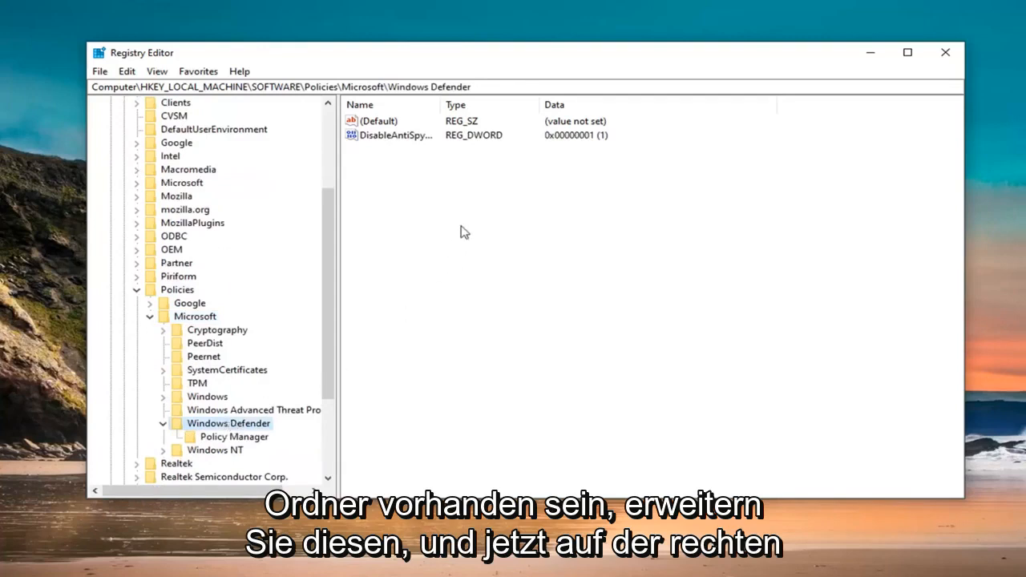
pyautogui.moveTo(442, 104)
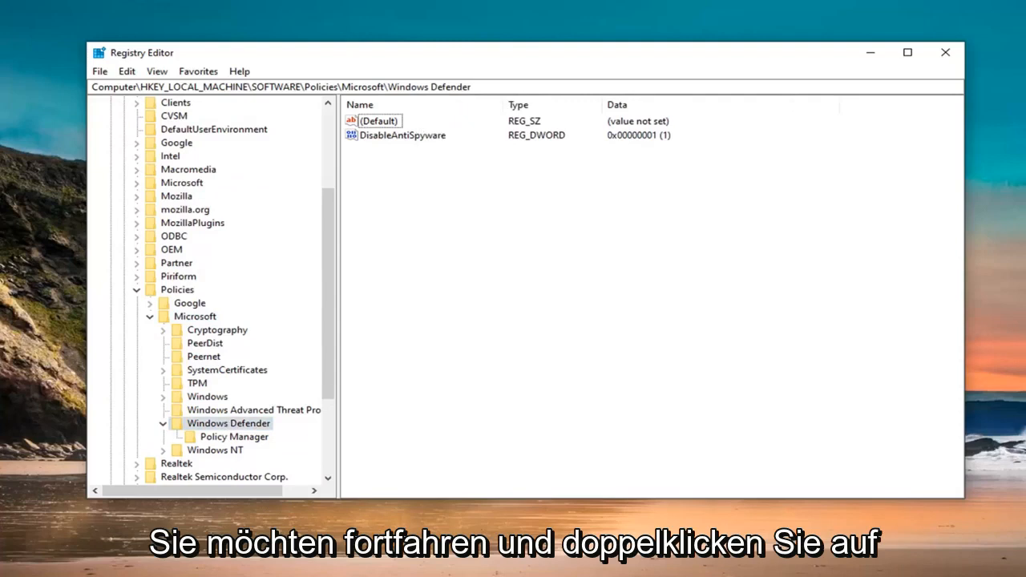
# Step: Set the DisableAntiSpyware value data to 0, confirm it and close Registry Editor
pyautogui.doubleClick(400, 134)
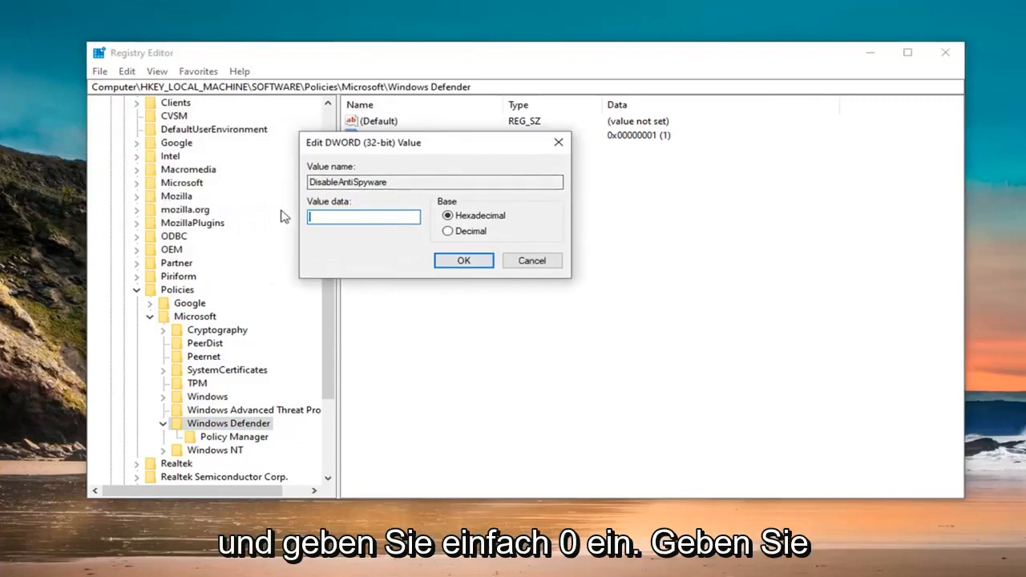
pyautogui.write('0')
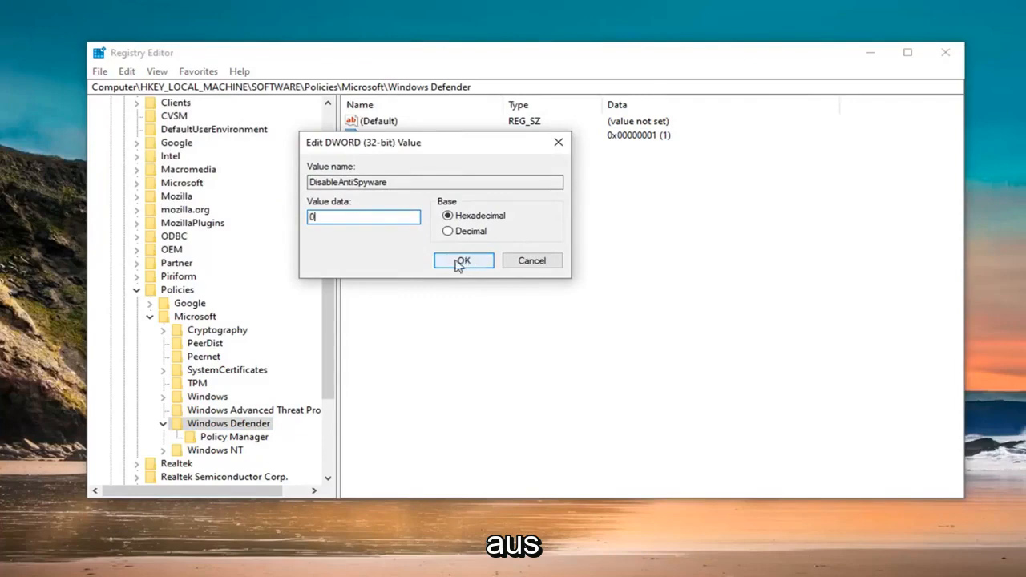
pyautogui.click(463, 260)
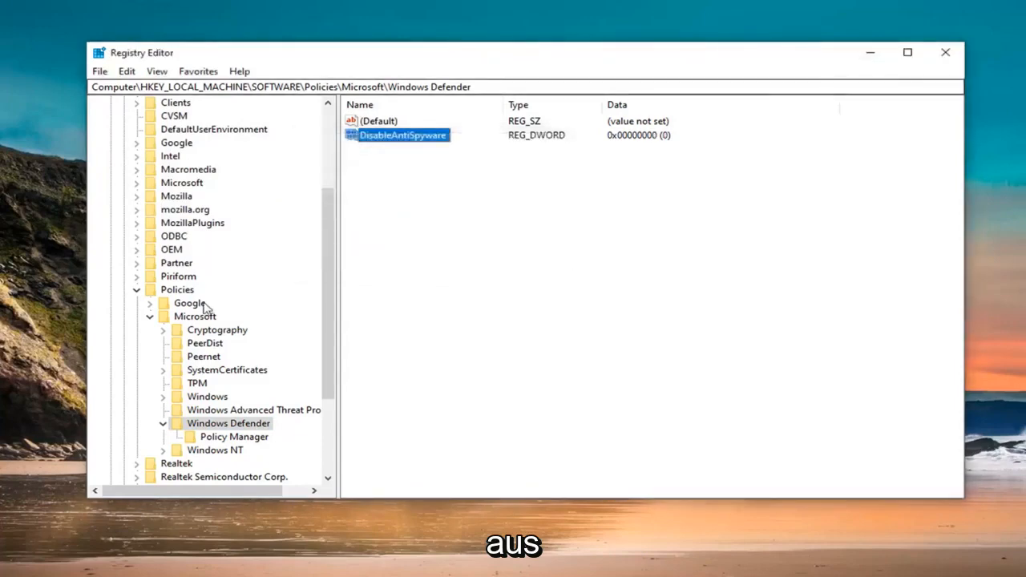
pyautogui.click(176, 288)
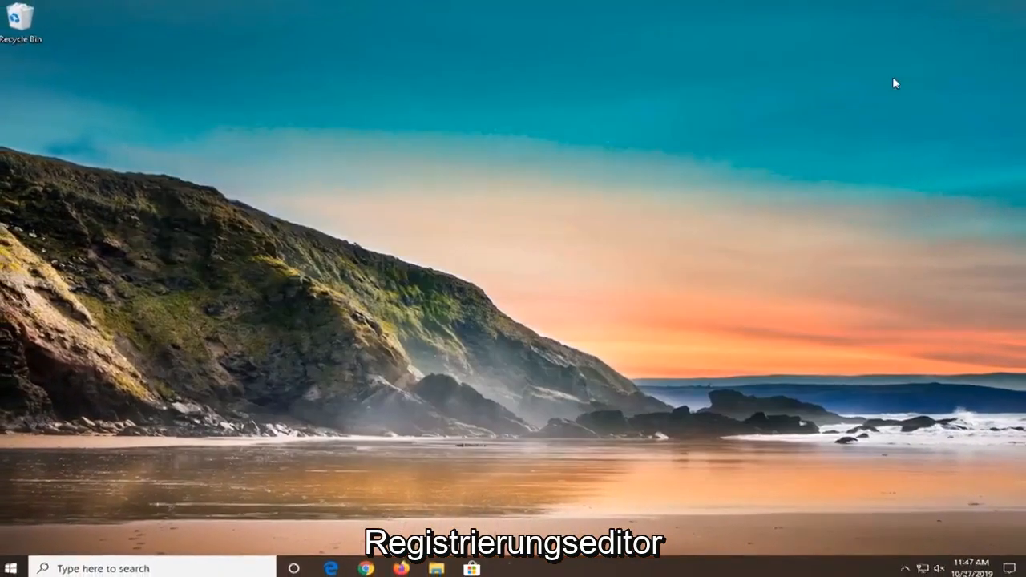
# Step: Launch Windows Security from a Start search for 'windows defender'
pyautogui.click(13, 564)
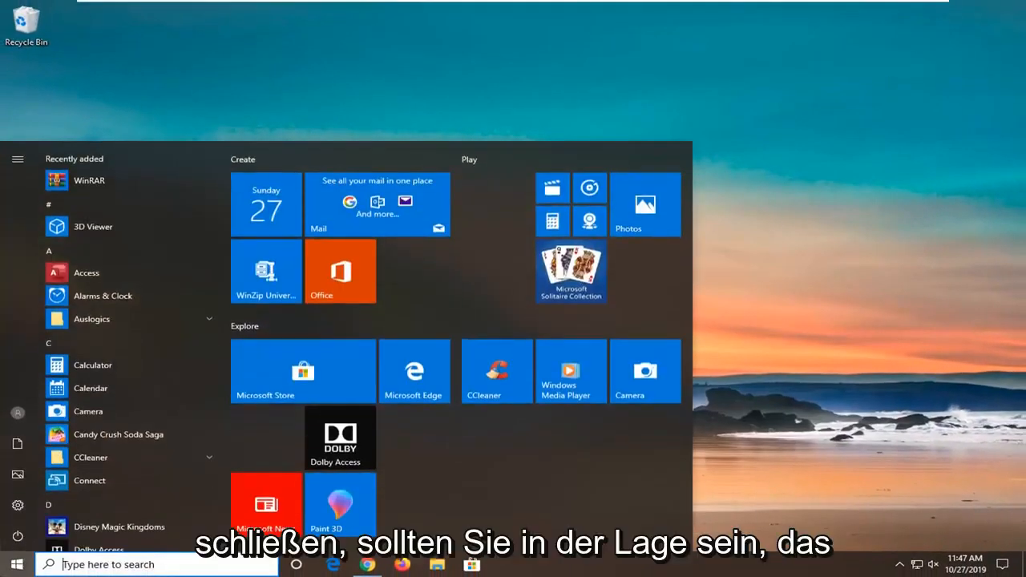
pyautogui.write('windows d')
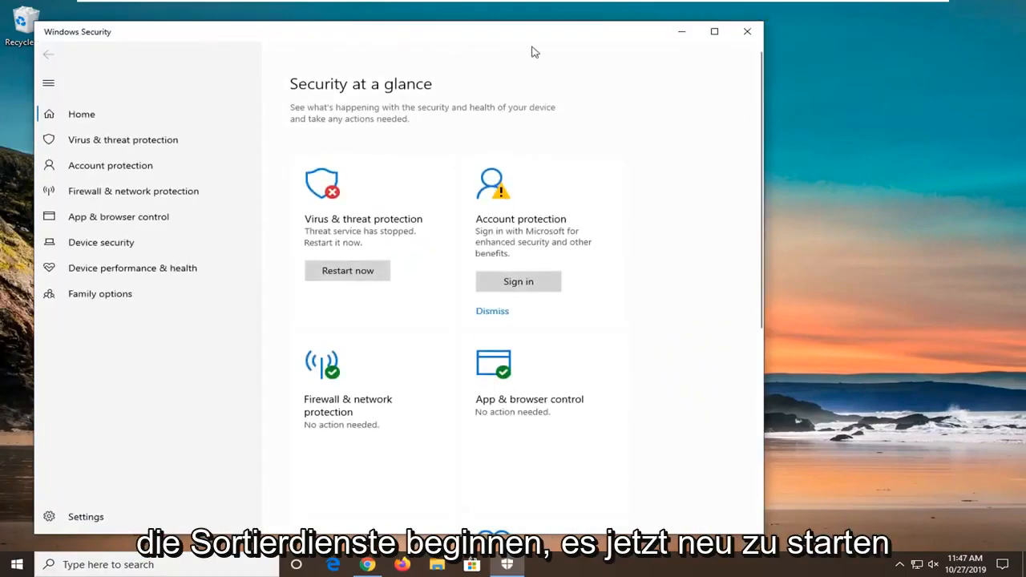
pyautogui.moveTo(461, 31)
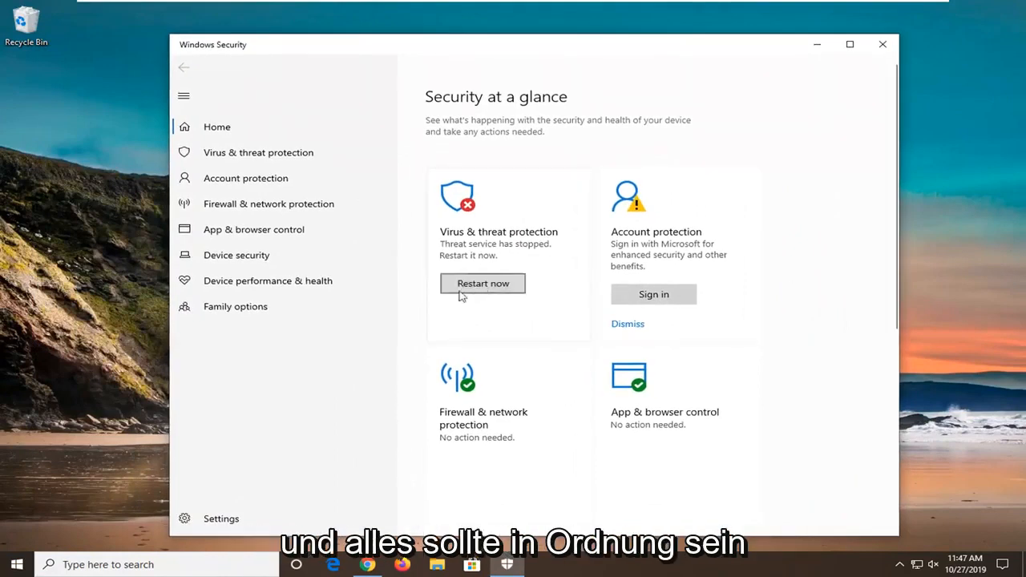
pyautogui.moveTo(504, 312)
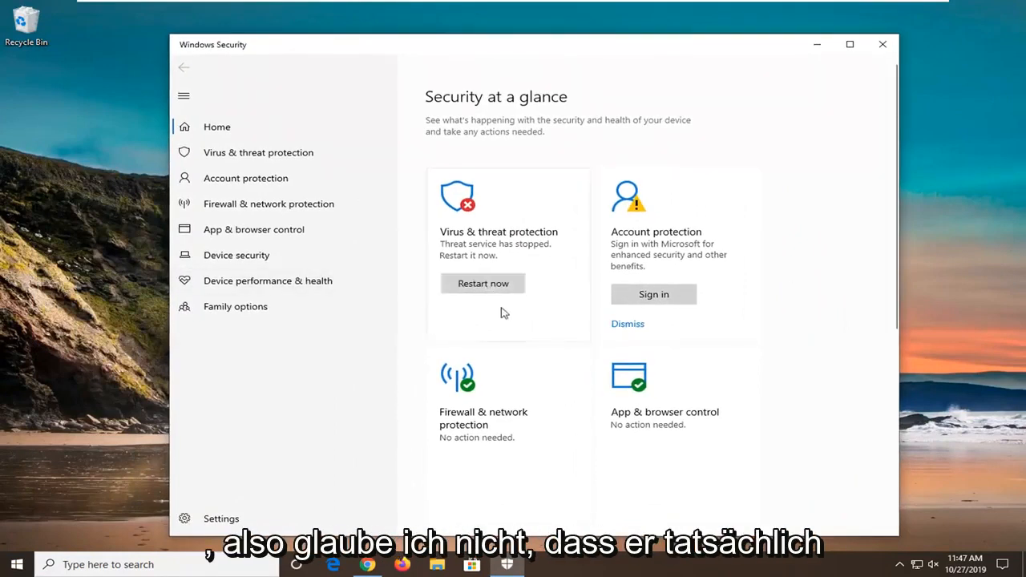
# Step: Restart the stopped threat service from the Virus & threat protection page
pyautogui.click(258, 153)
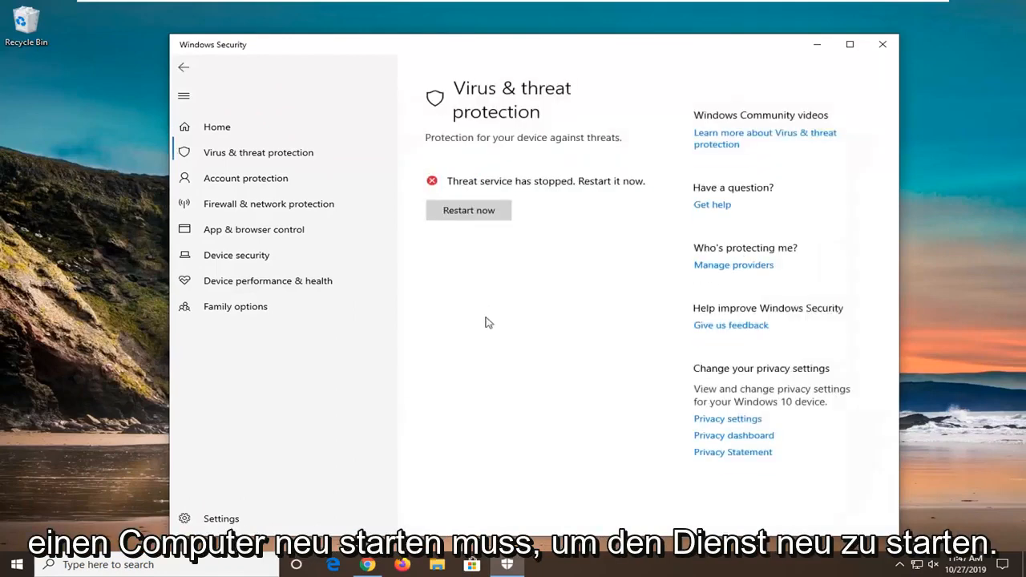
pyautogui.click(468, 210)
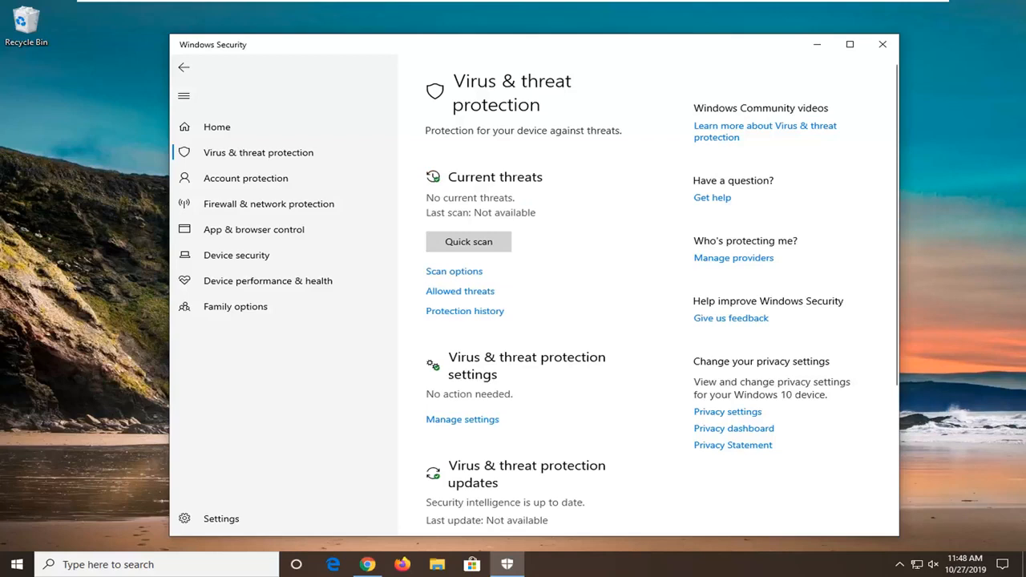
pyautogui.moveTo(972, 356)
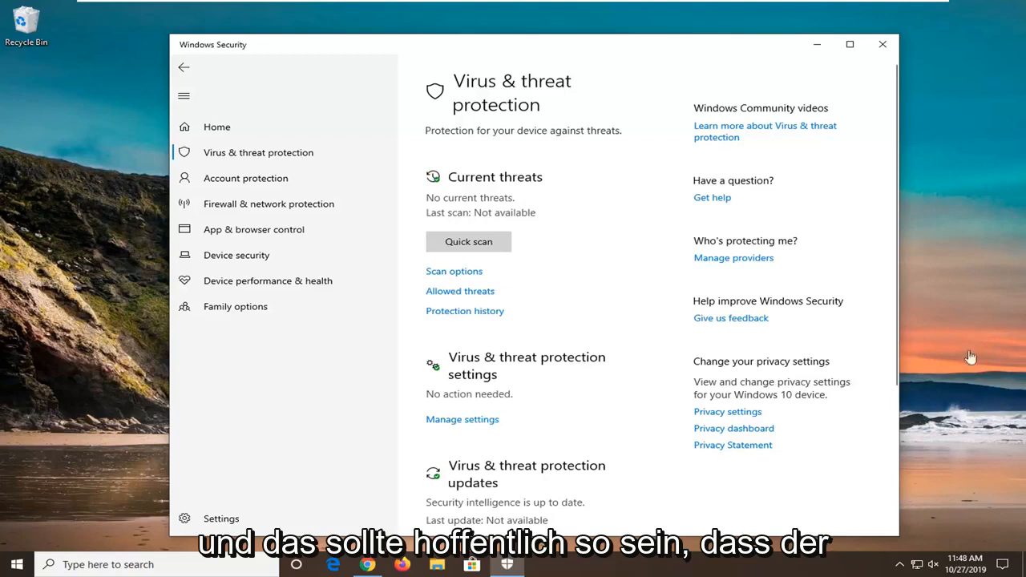
pyautogui.moveTo(200, 101)
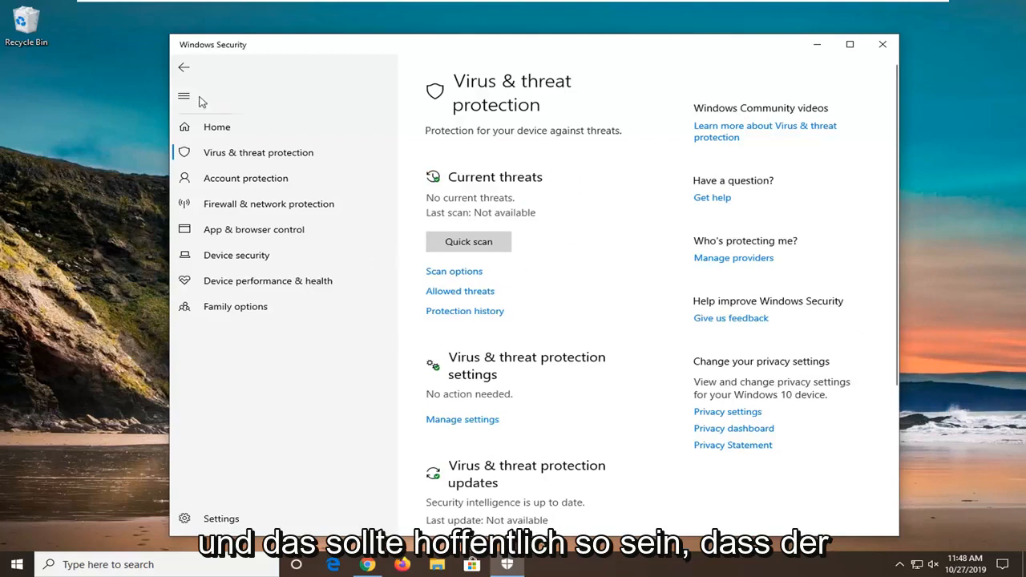
# Step: Dismiss the OneDrive recovery and account sign-in suggestions on the security overview
pyautogui.click(217, 127)
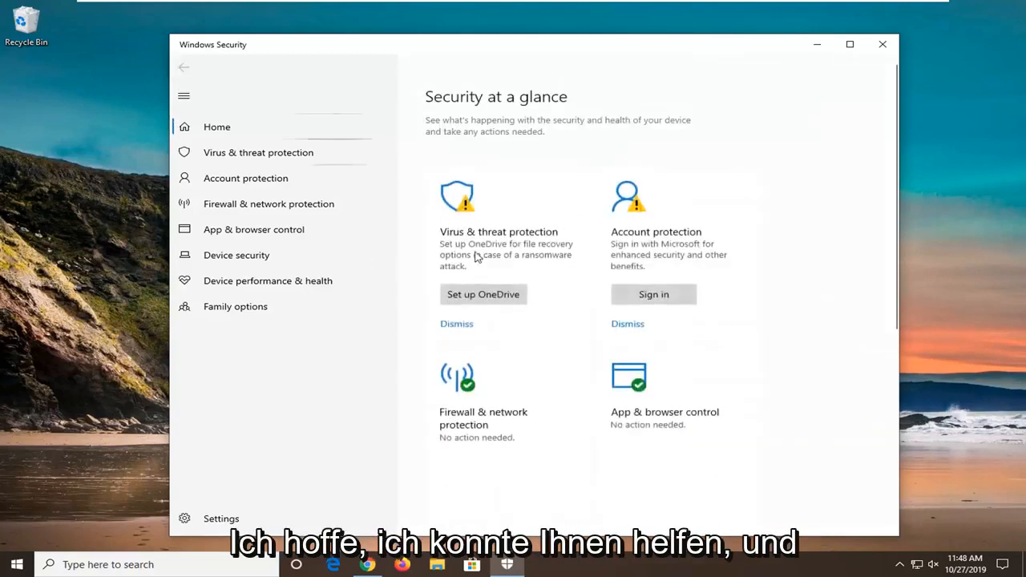
pyautogui.moveTo(462, 330)
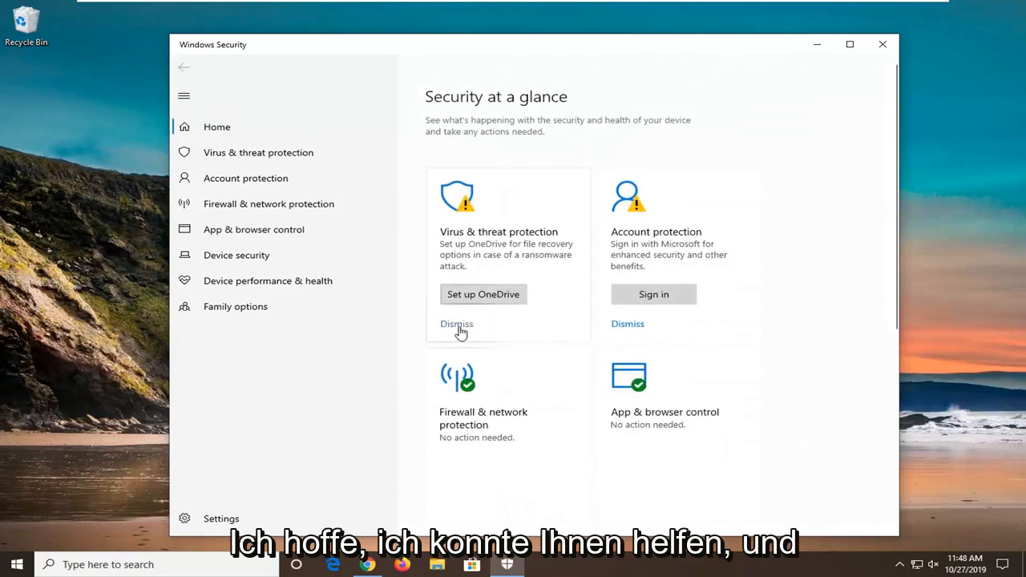
pyautogui.click(457, 324)
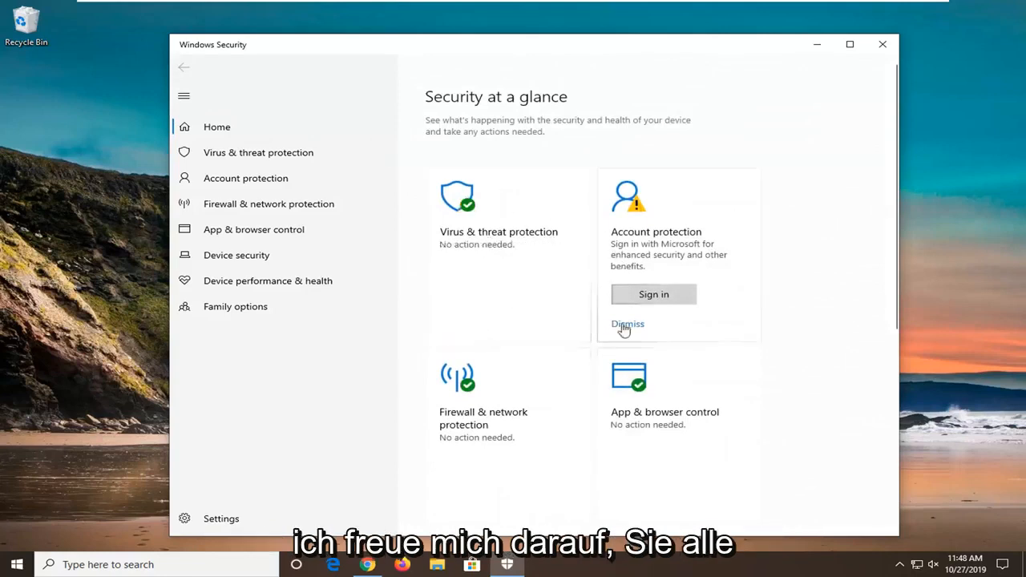
pyautogui.click(628, 323)
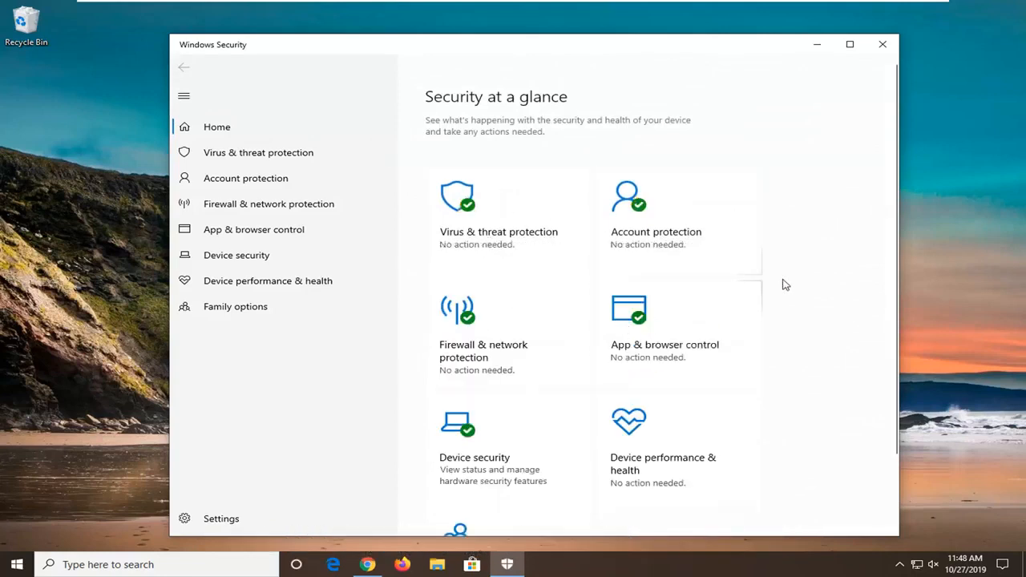